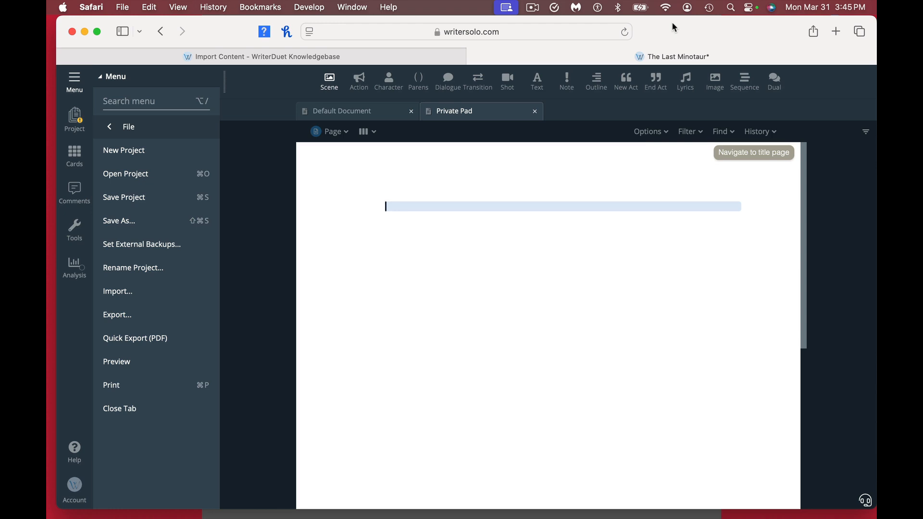
mouse_move(741, 30)
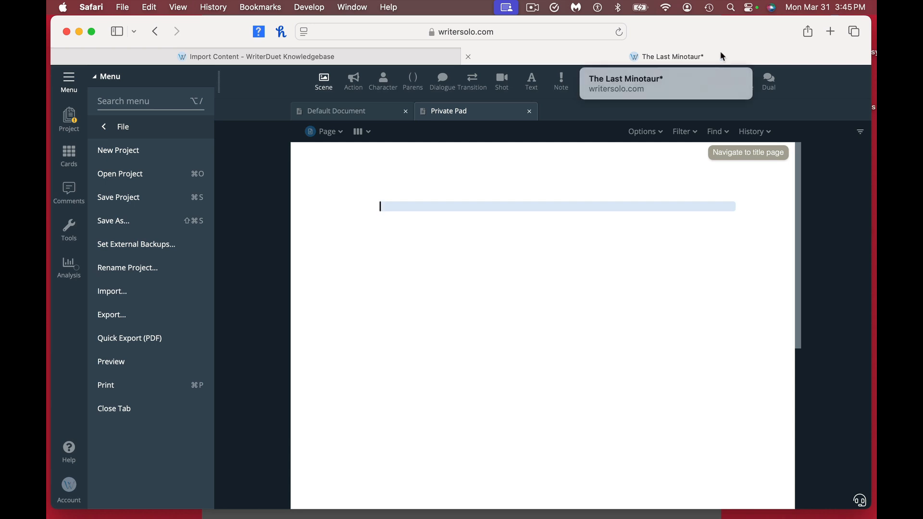
mouse_move(715, 30)
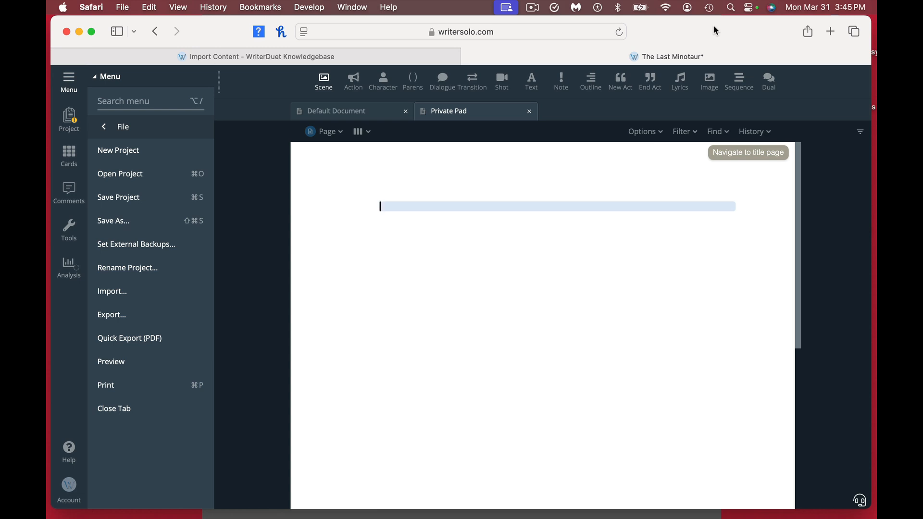
mouse_move(513, 78)
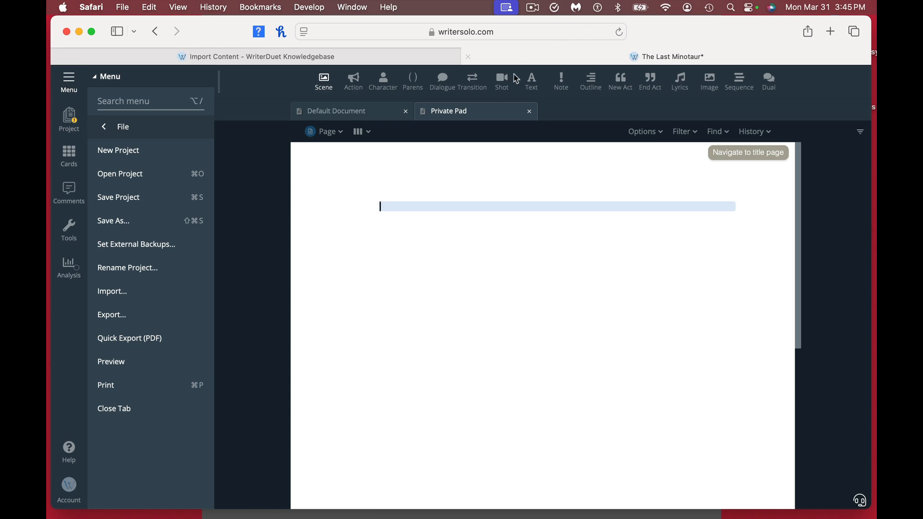
mouse_move(68, 116)
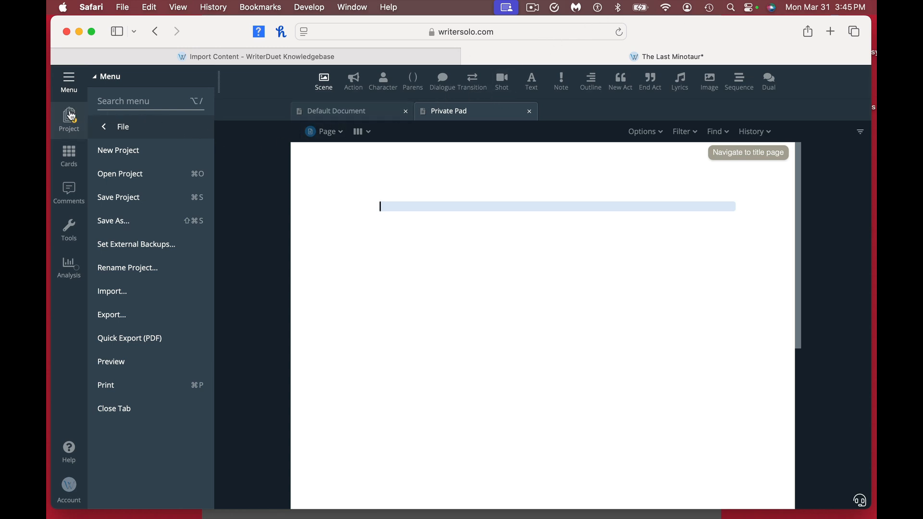
mouse_move(68, 155)
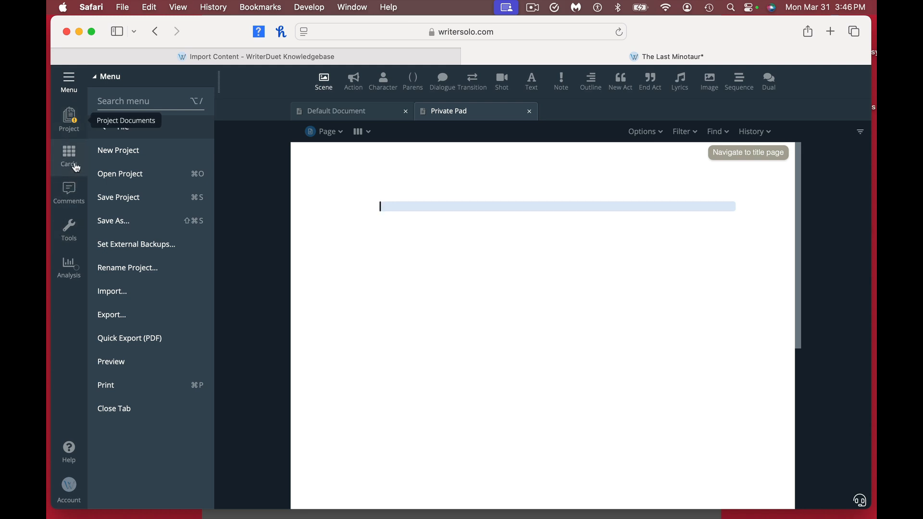
mouse_move(68, 156)
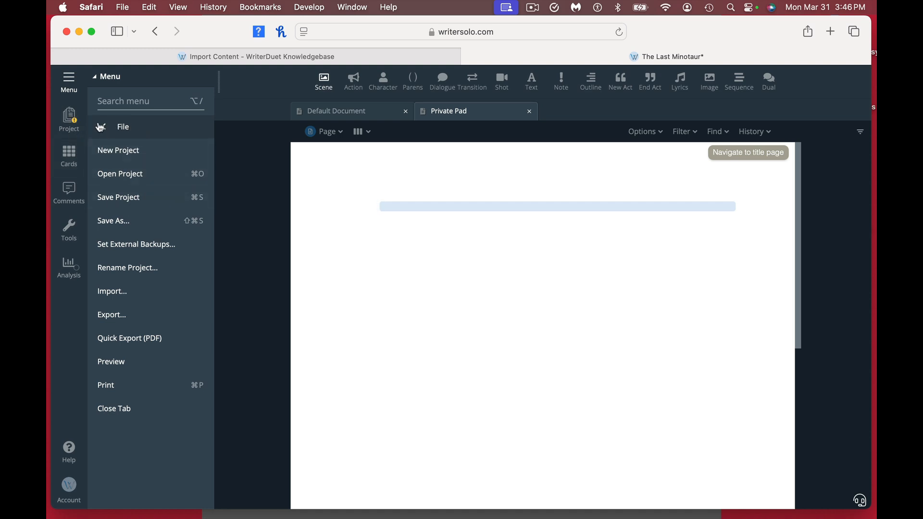
mouse_move(140, 164)
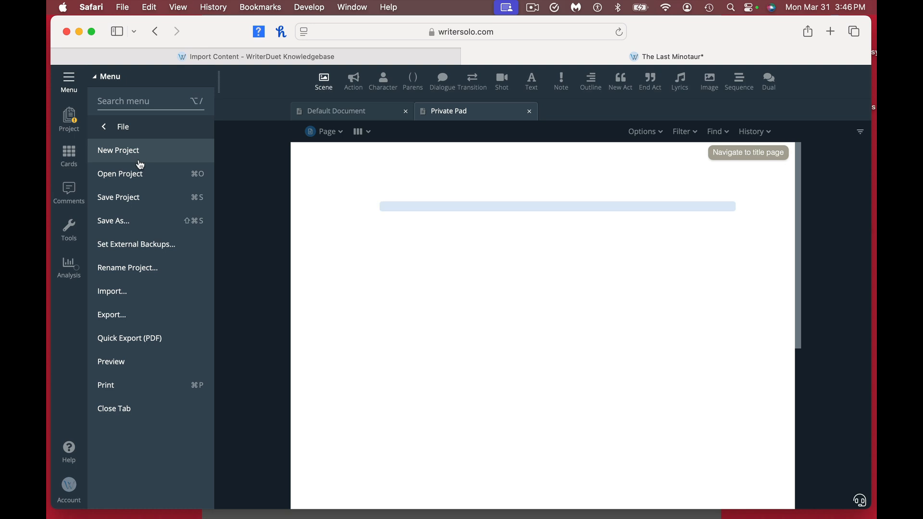
mouse_move(135, 284)
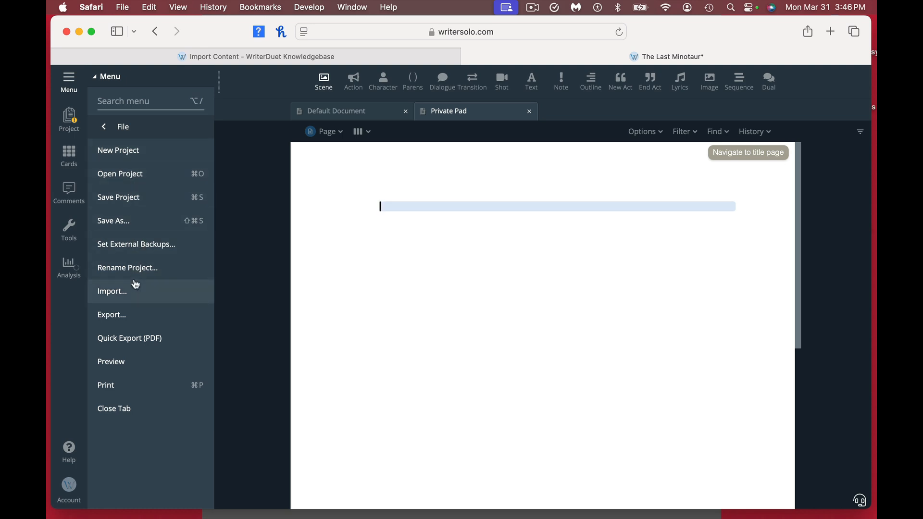
- Show the Export dialog's output format list (PDF, Final Draft, Fountain and others) for The Last Minotaur
left_click(112, 314)
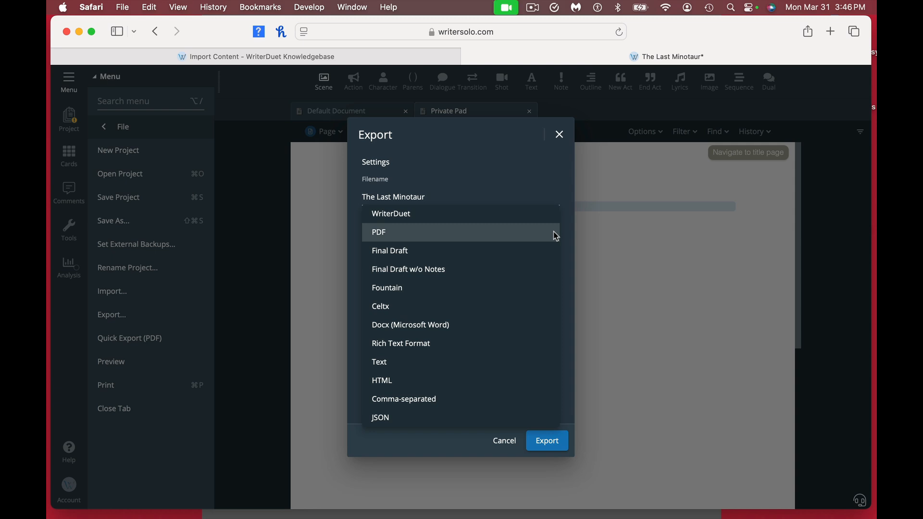
mouse_move(532, 221)
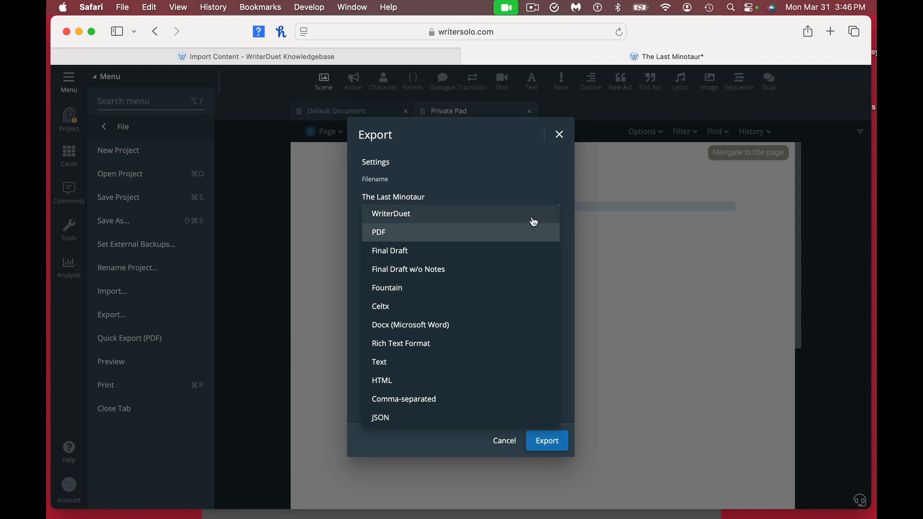
mouse_move(518, 243)
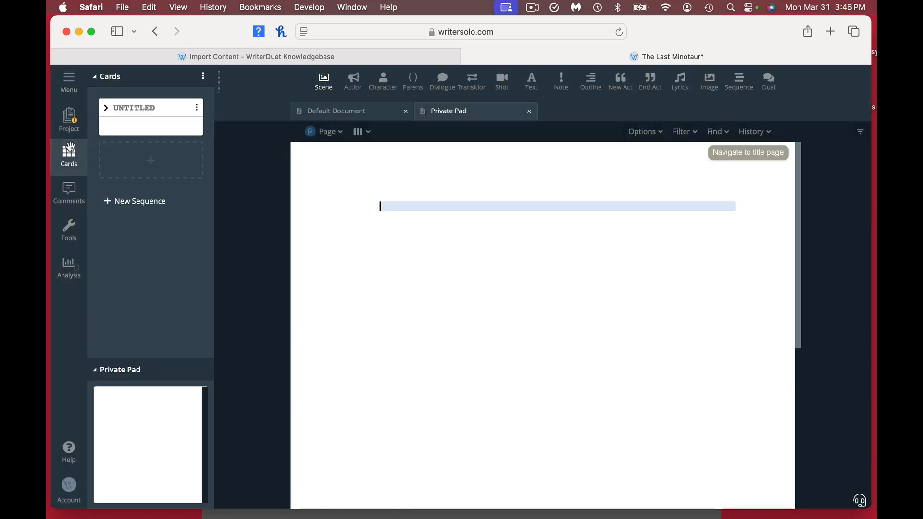
mouse_move(68, 156)
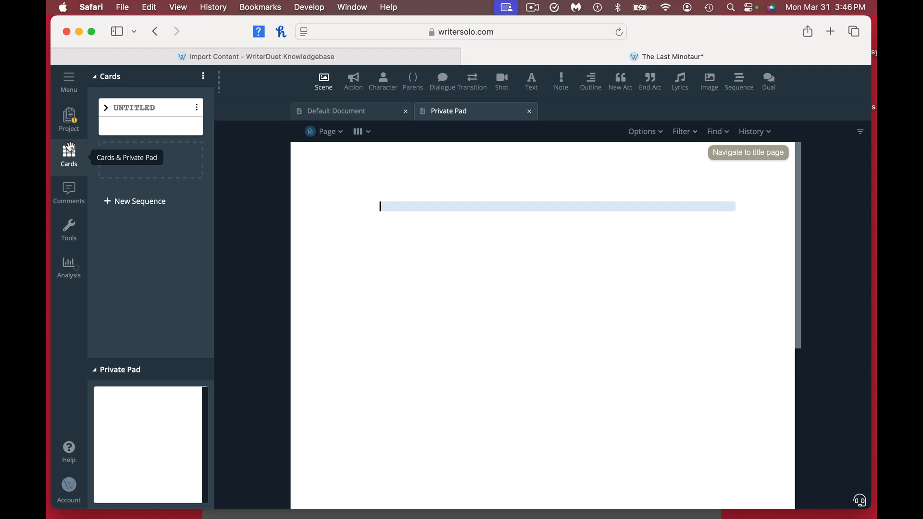
- Show the document's Comments panel, which lists no comments on this script
left_click(68, 194)
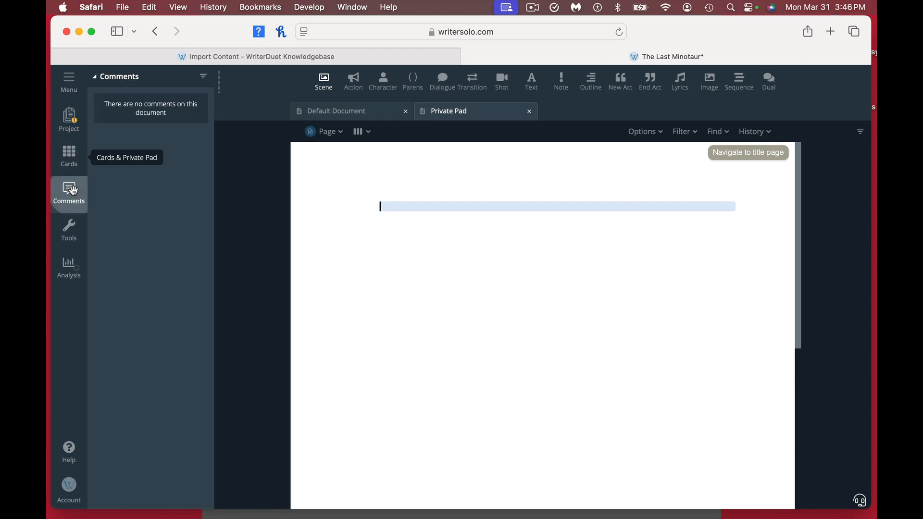
mouse_move(68, 195)
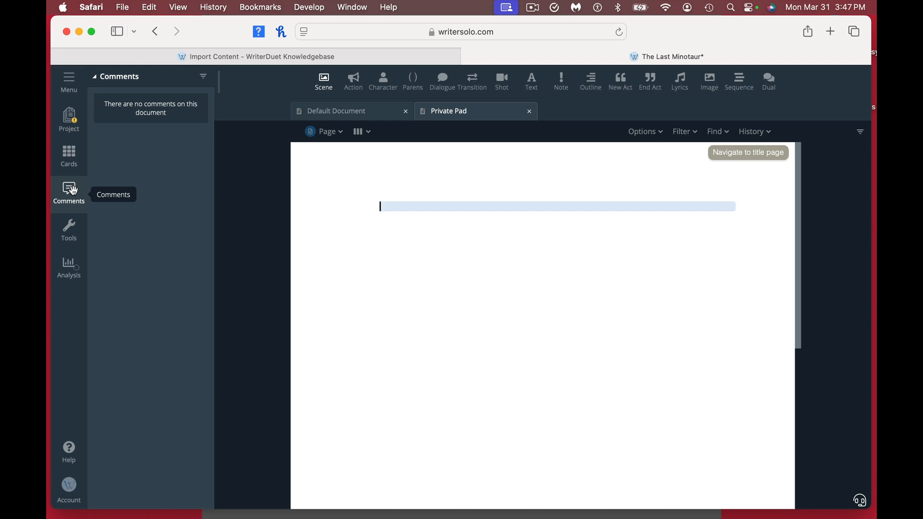
mouse_move(70, 219)
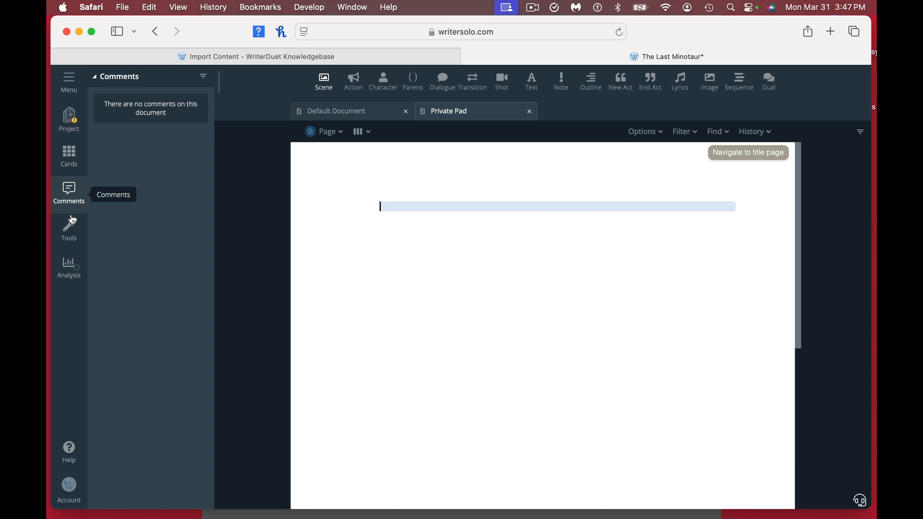
- Show the Tools list with formatting options and revision features like Line History and Accept/Reject
left_click(69, 228)
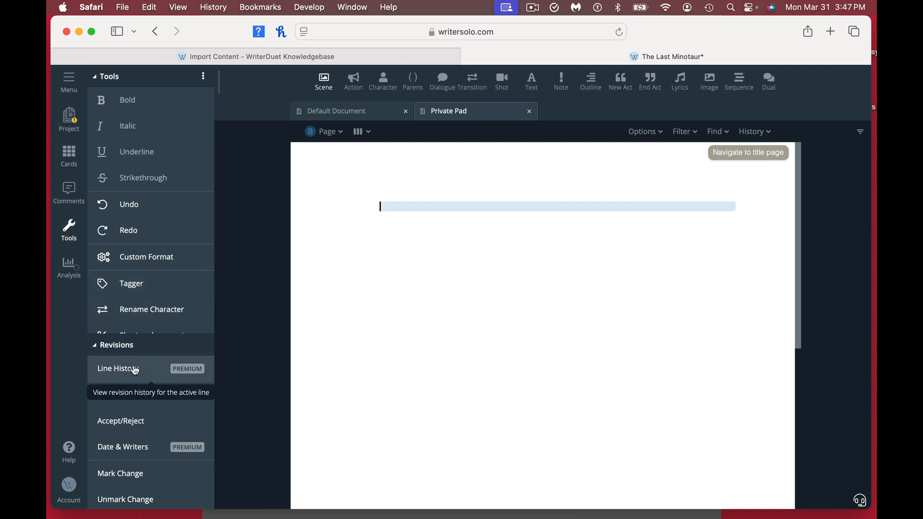
mouse_move(136, 434)
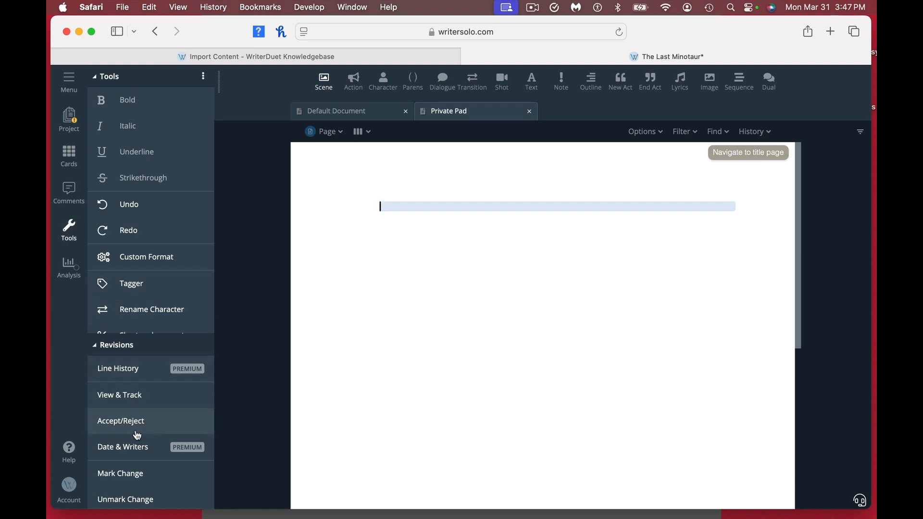
mouse_move(140, 450)
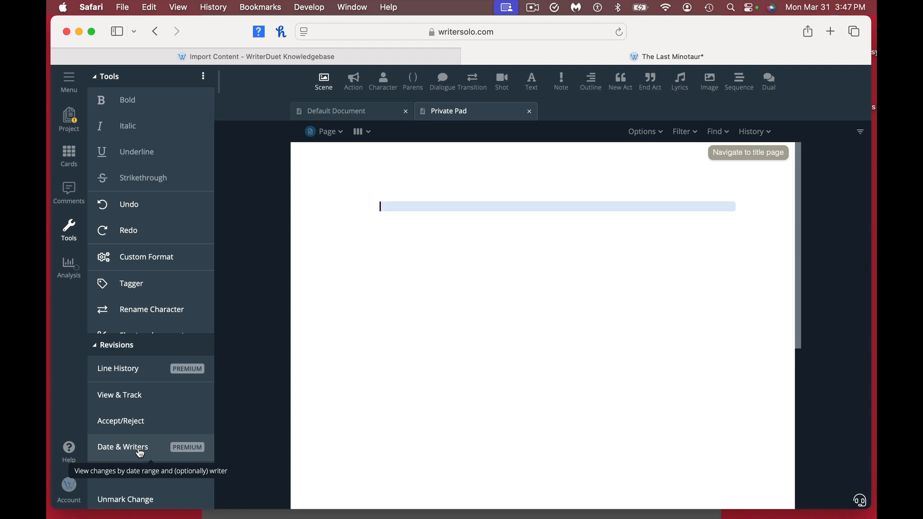
mouse_move(118, 368)
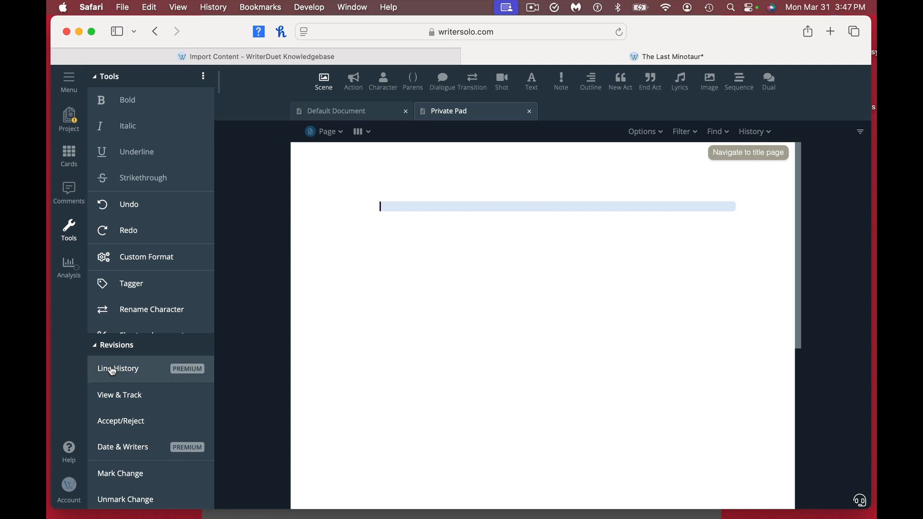
mouse_move(117, 368)
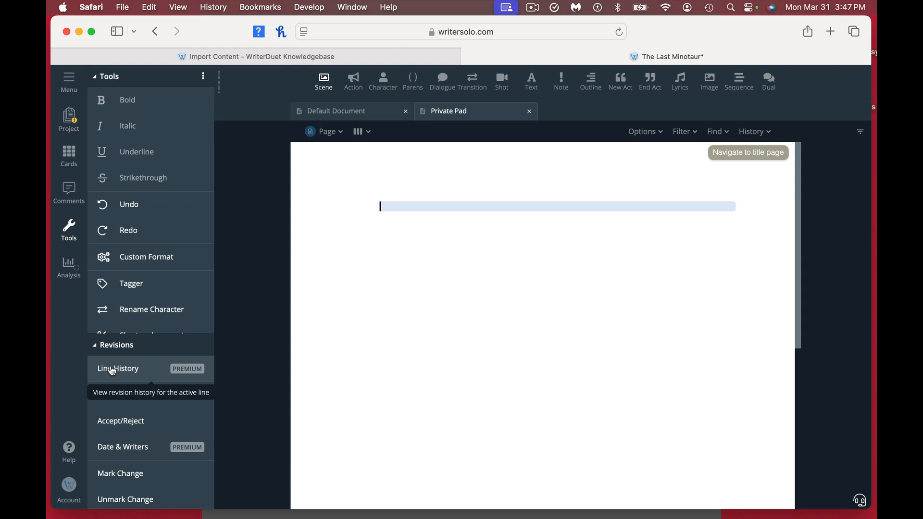
mouse_move(200, 184)
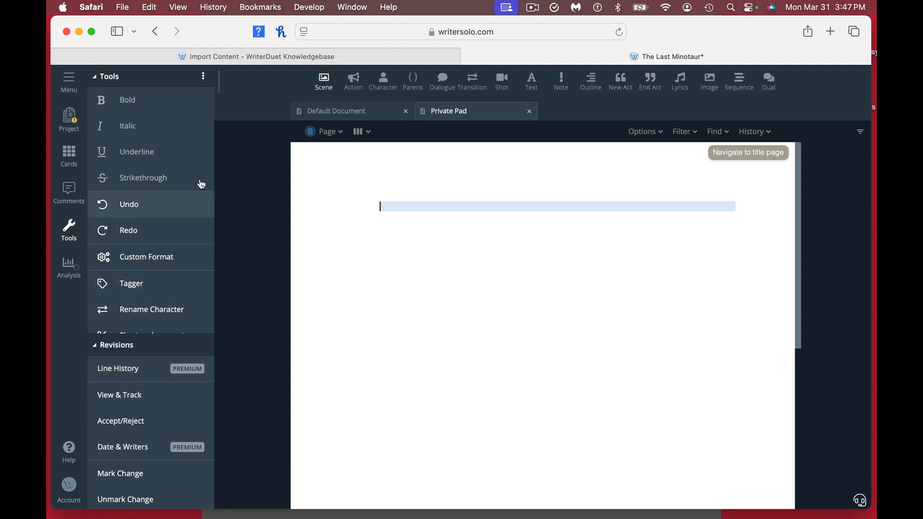
mouse_move(175, 477)
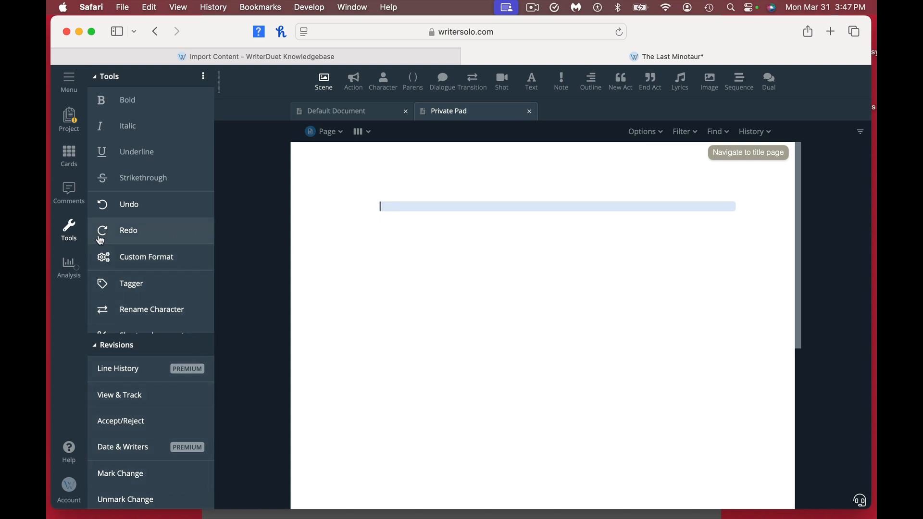
left_click(68, 269)
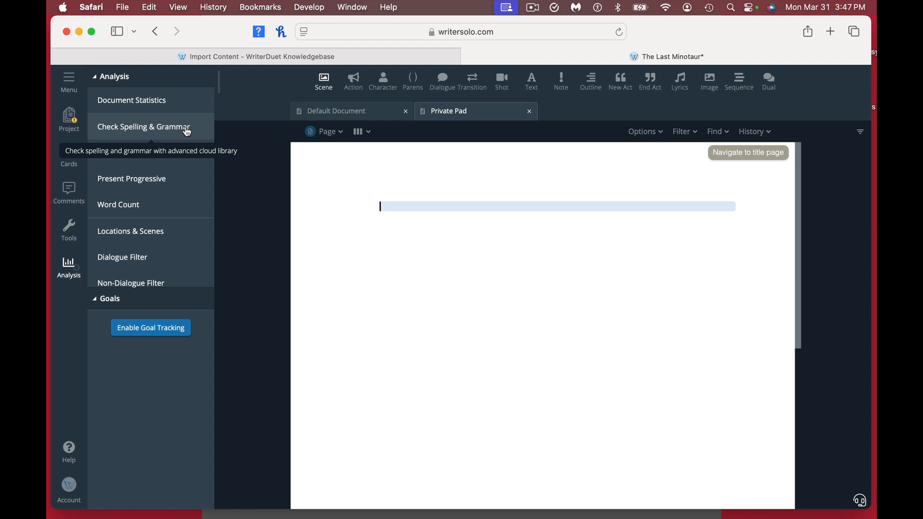
mouse_move(171, 194)
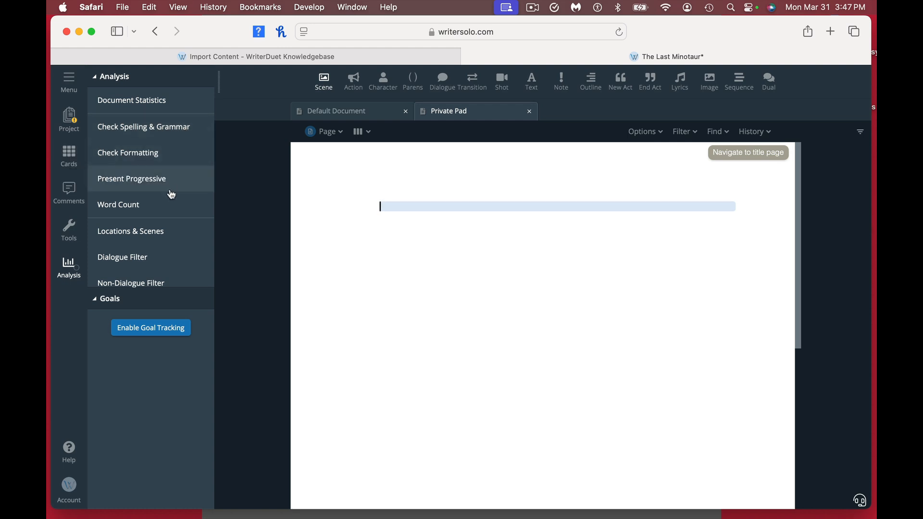
mouse_move(174, 262)
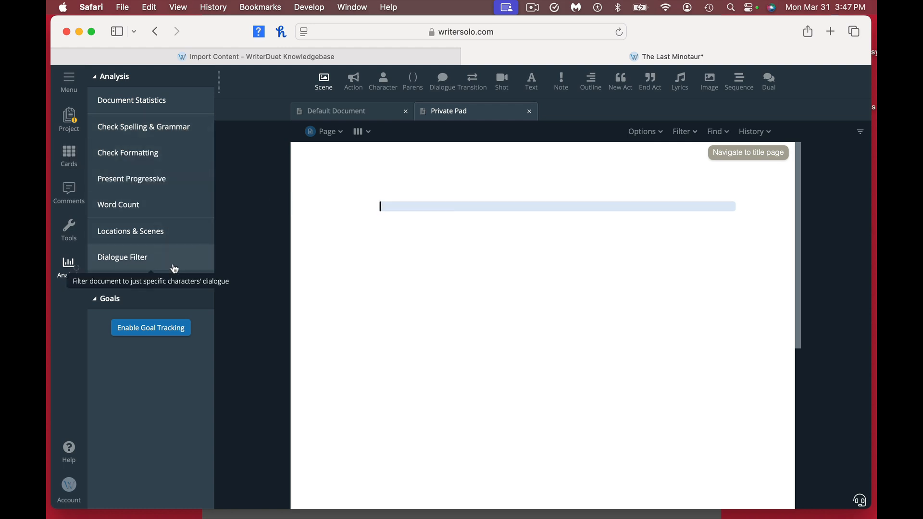
mouse_move(172, 341)
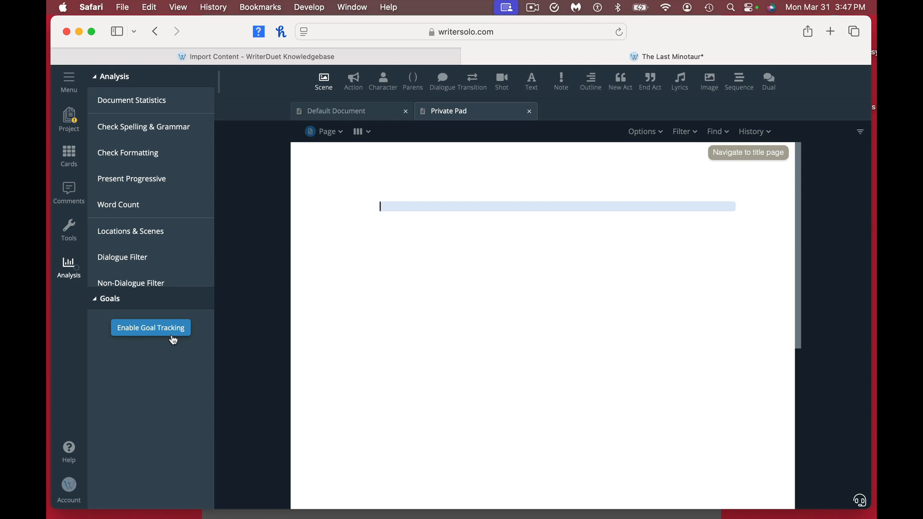
mouse_move(165, 376)
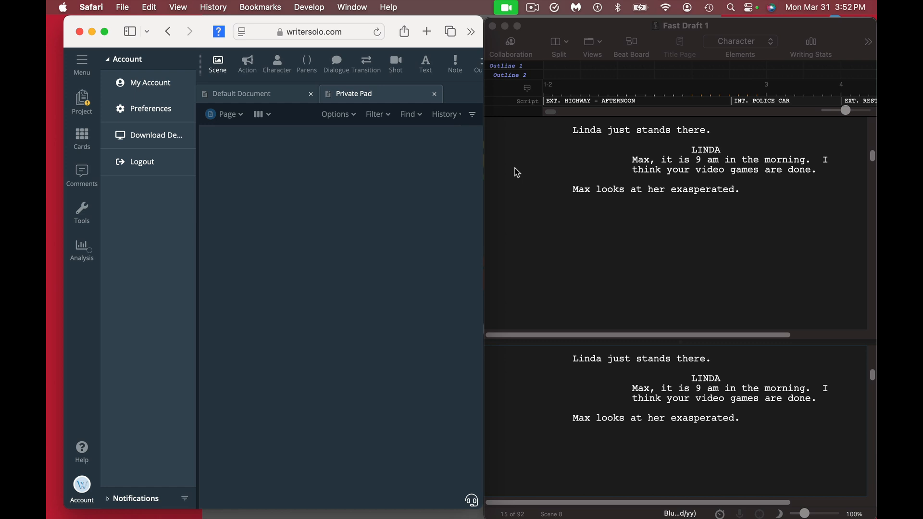
mouse_move(594, 221)
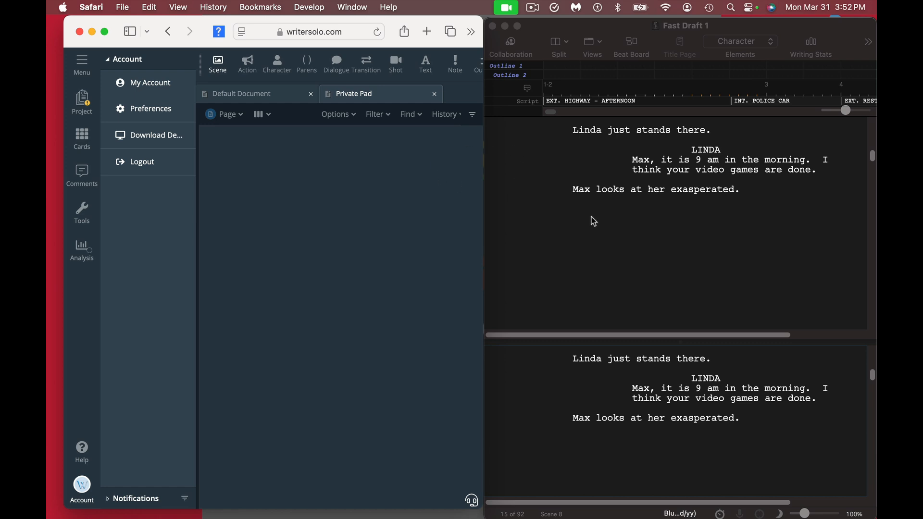
mouse_move(420, 237)
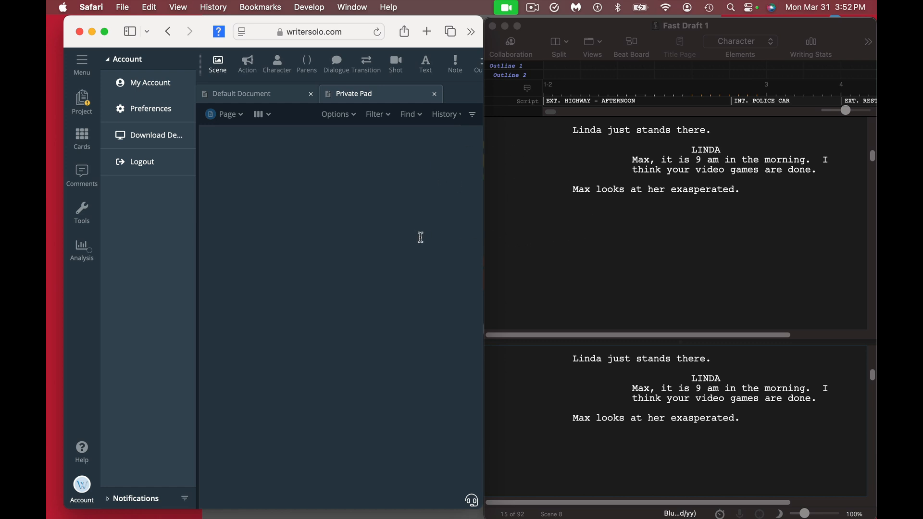
mouse_move(629, 226)
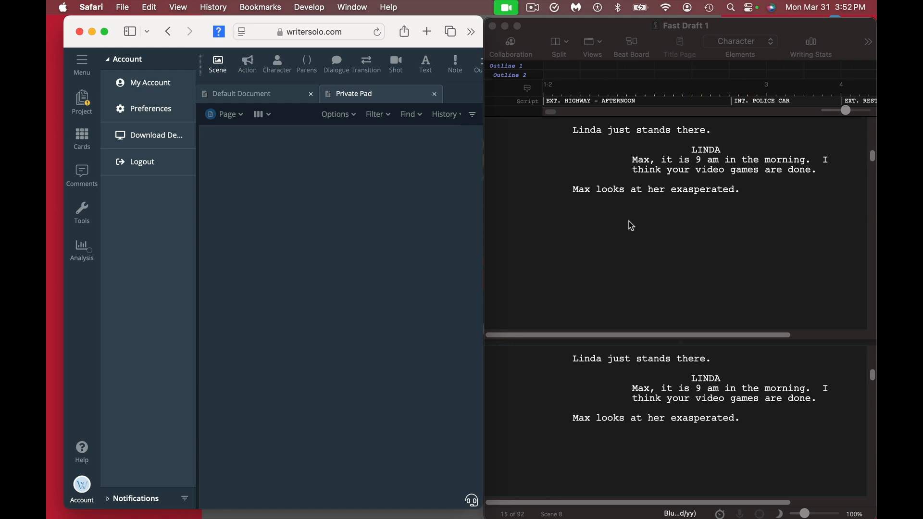
mouse_move(369, 219)
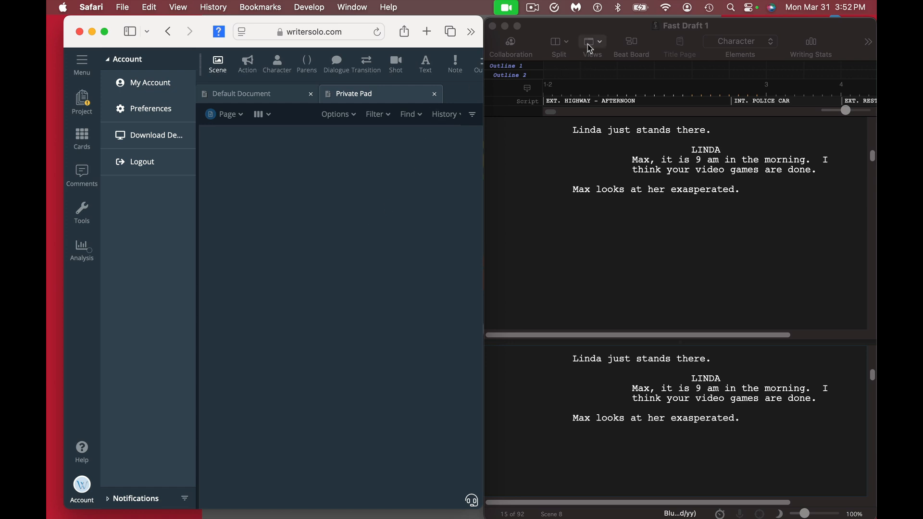
mouse_move(646, 263)
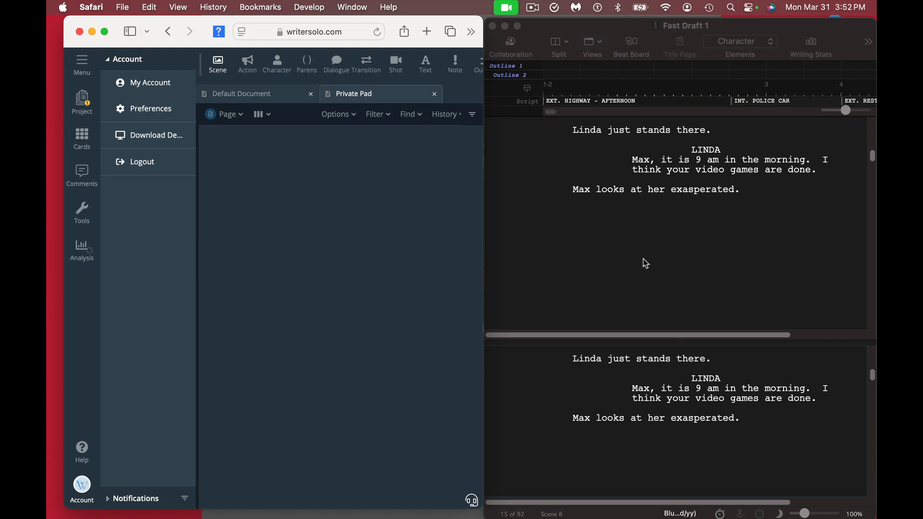
mouse_move(615, 253)
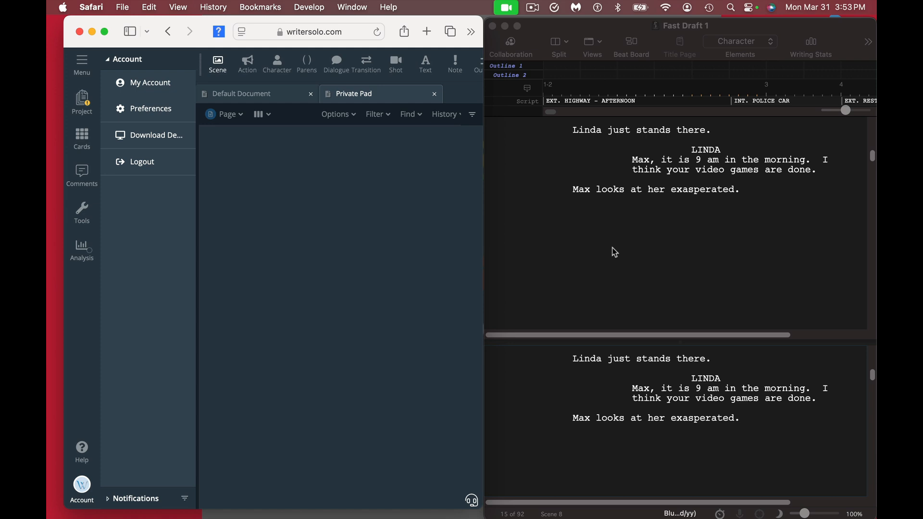
mouse_move(630, 42)
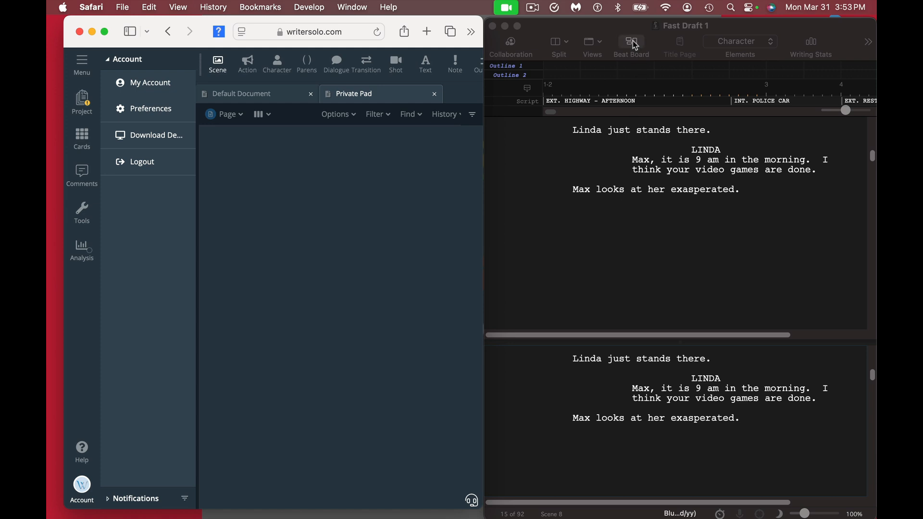
- Show Final Draft 13's empty Beat Board in the lower pane beneath the script
left_click(630, 45)
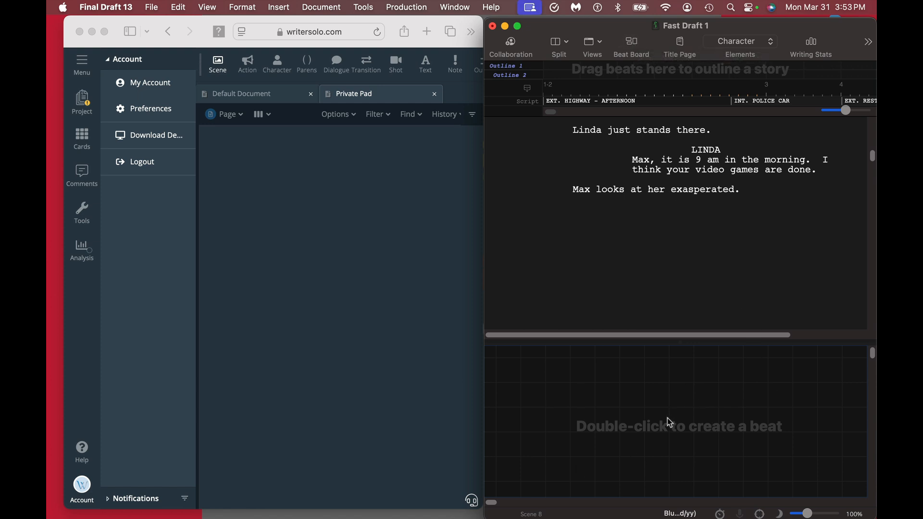
mouse_move(669, 420)
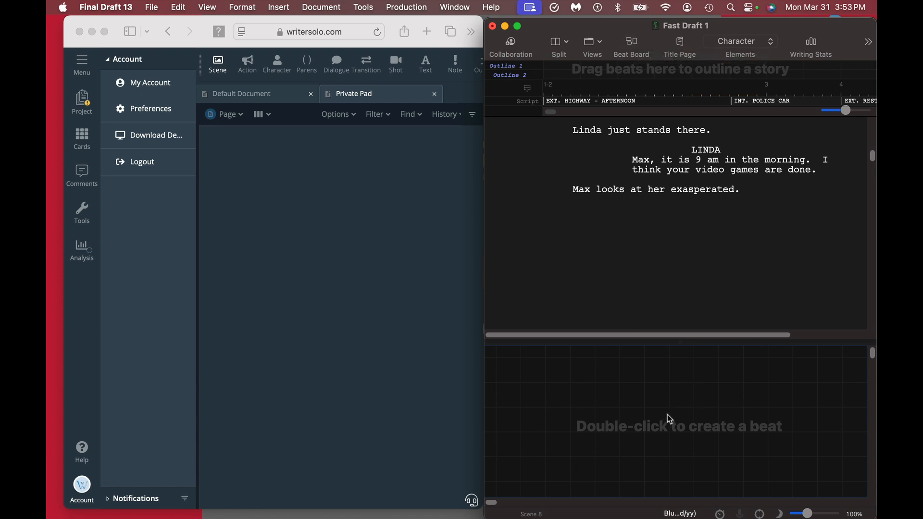
mouse_move(631, 41)
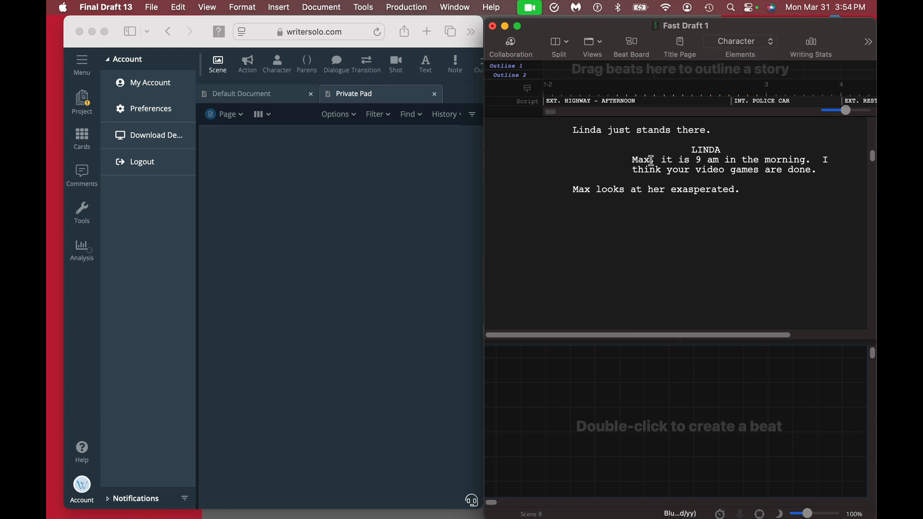
left_click(303, 303)
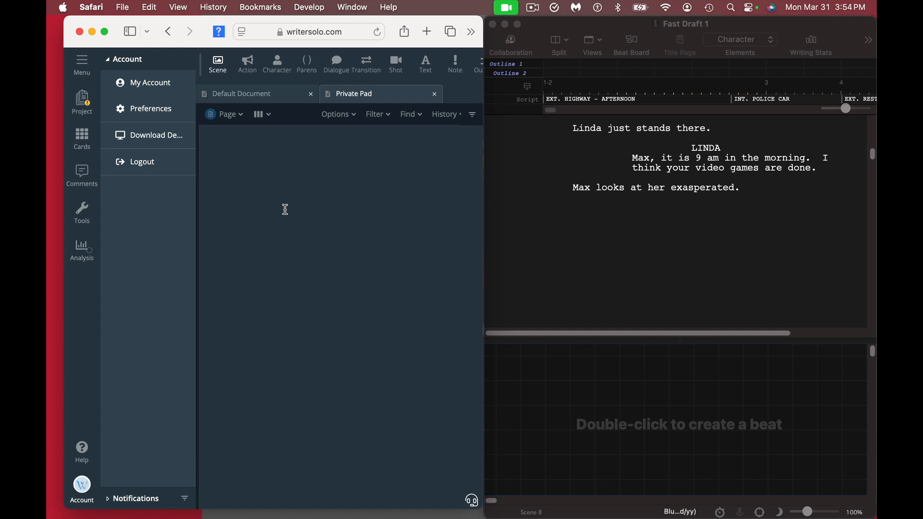
mouse_move(544, 185)
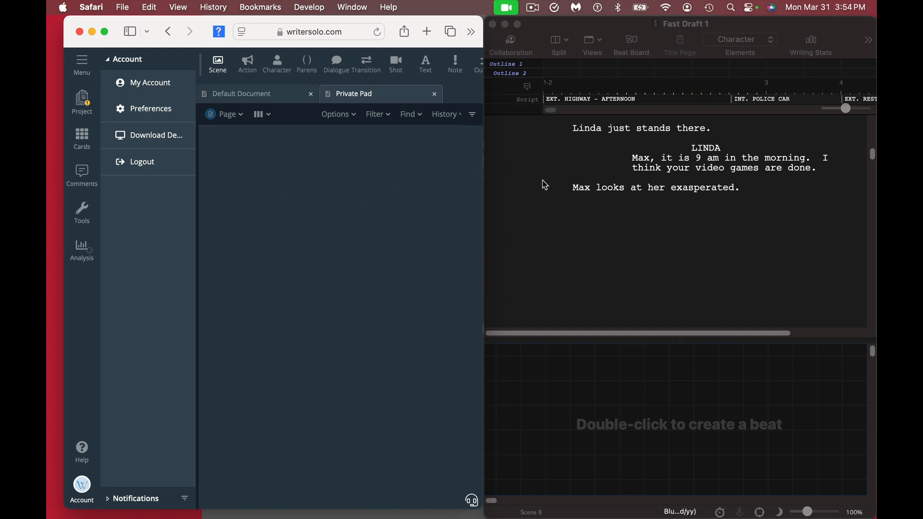
mouse_move(298, 190)
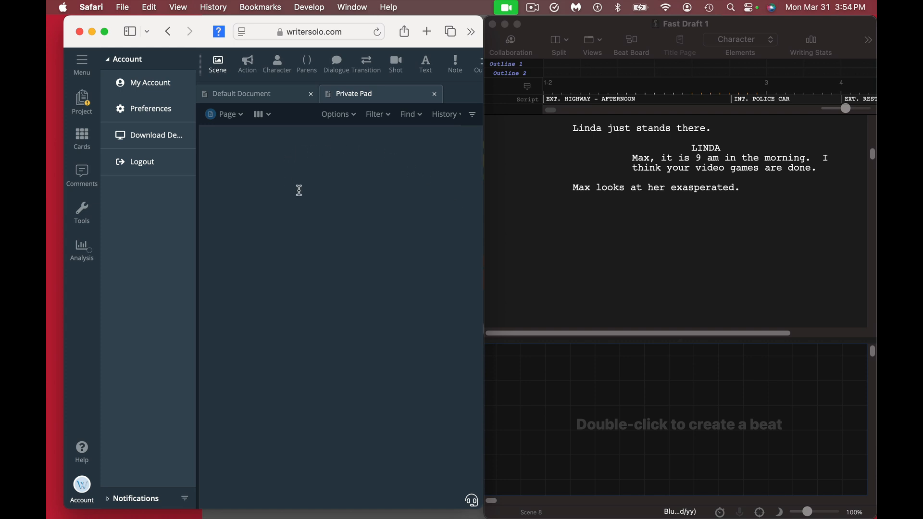
mouse_move(347, 163)
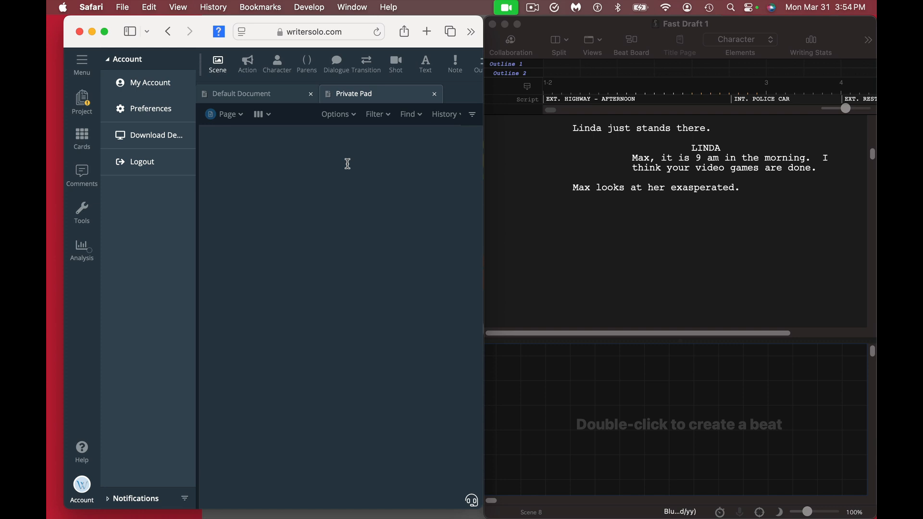
mouse_move(673, 394)
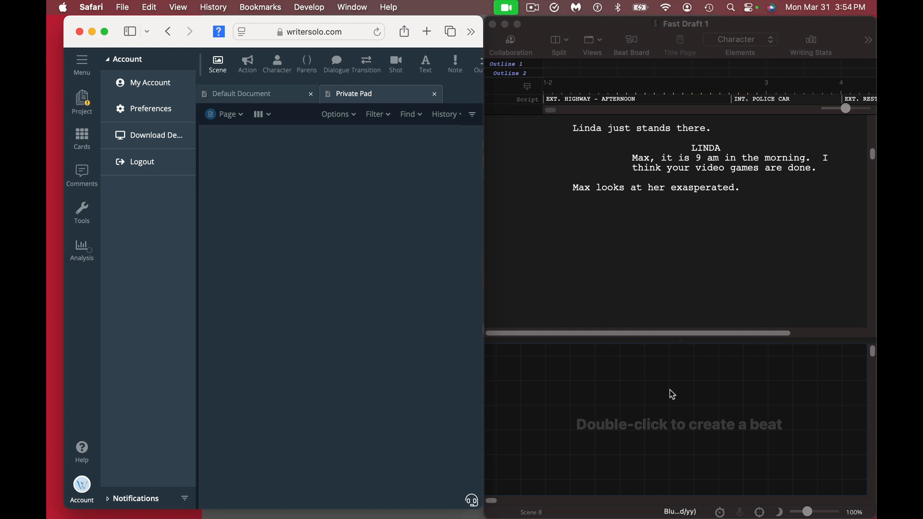
mouse_move(274, 181)
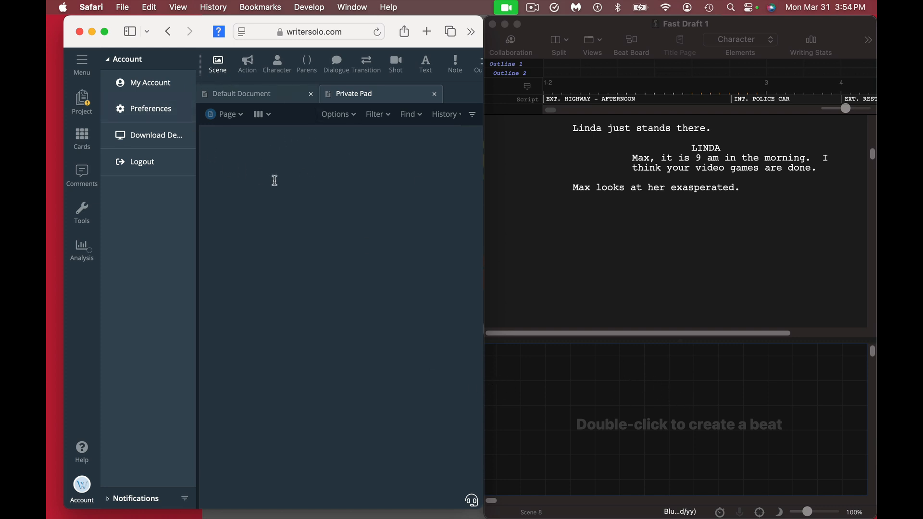
mouse_move(288, 188)
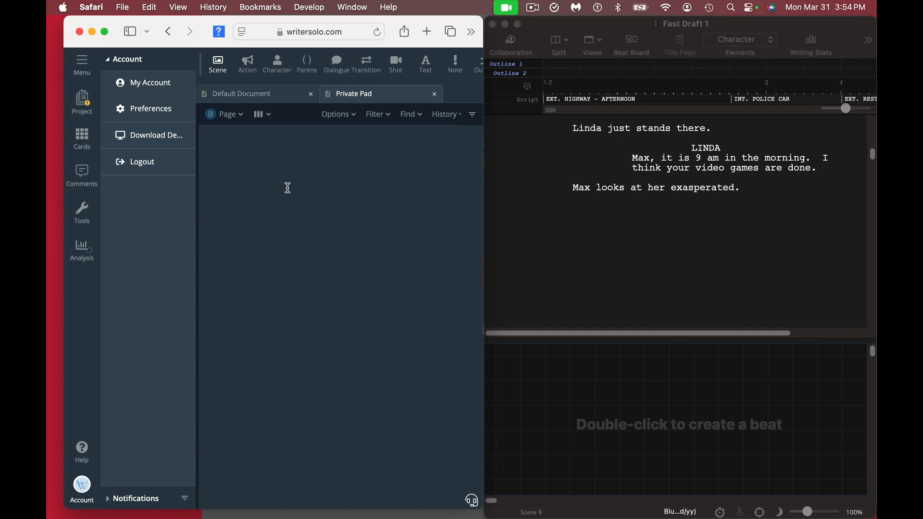